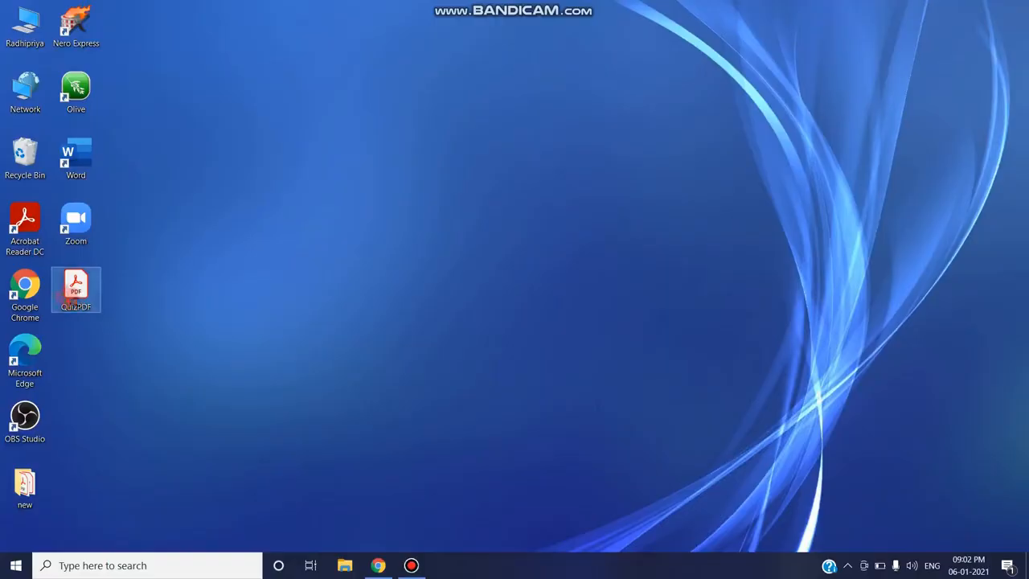
Open QuizPDF.pdf from the desktop in Acrobat Reader and scroll through its six quiz pages
double_click(76, 290)
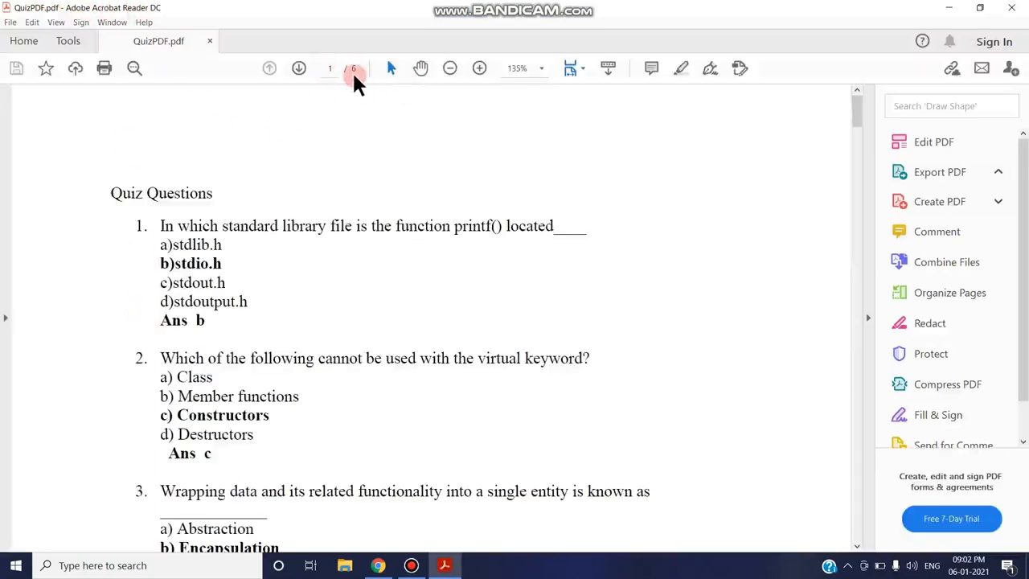
scroll("down", 3)
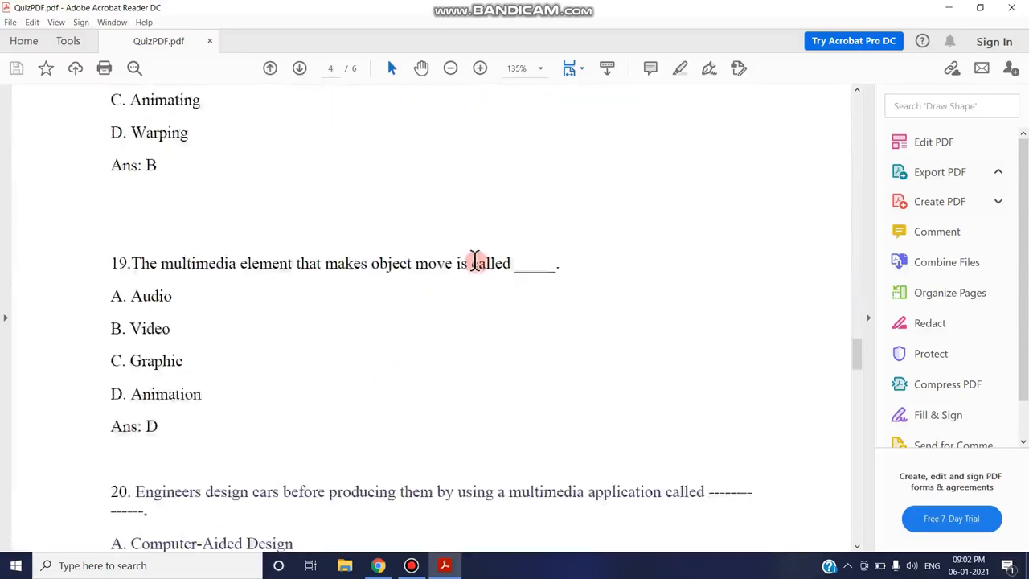
scroll("down", 3)
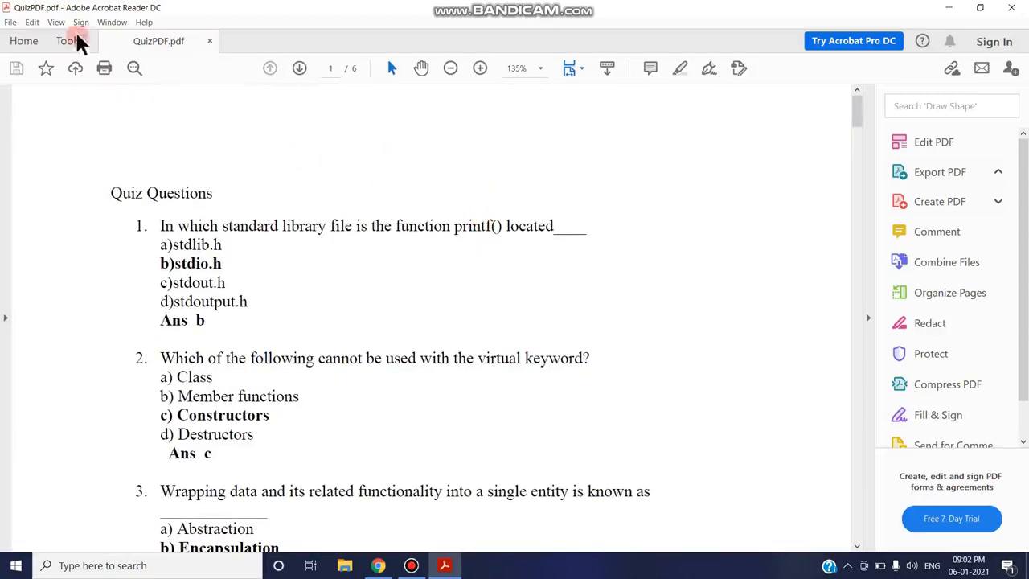
left_click(939, 170)
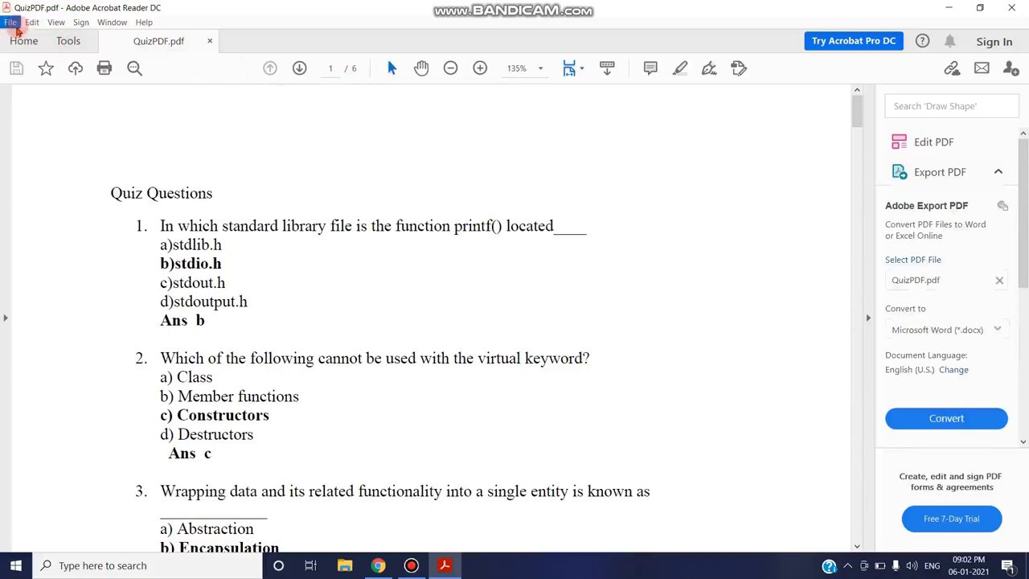
Start a print job from File > Print with Microsoft Print to PDF as the printer, all six pages selected
left_click(11, 23)
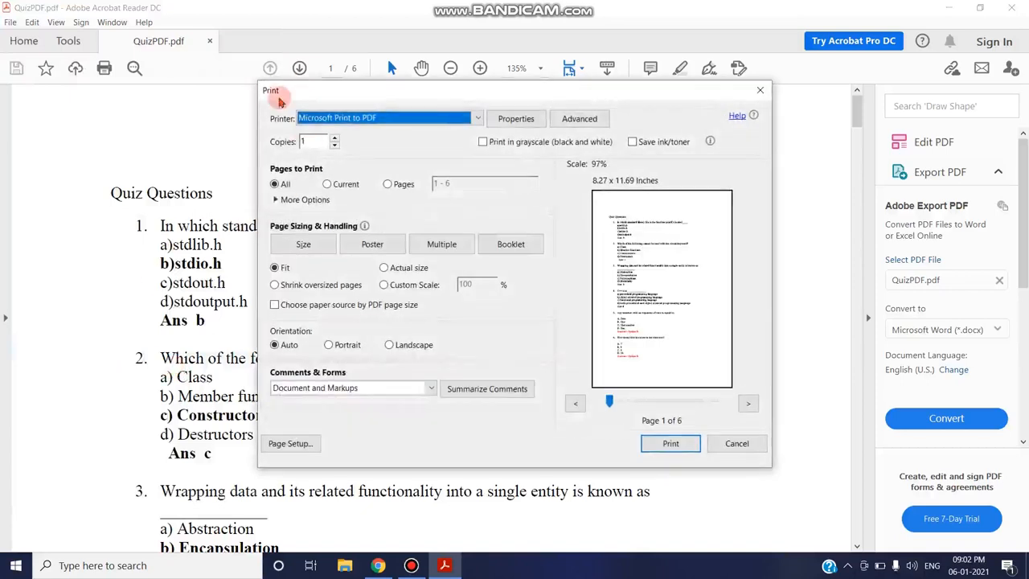
left_click(477, 118)
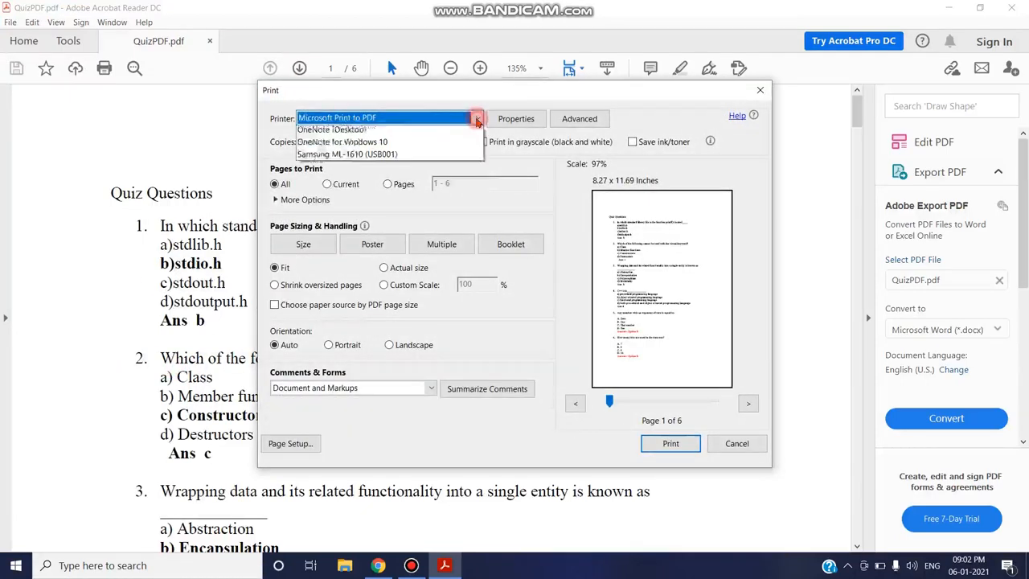
left_click(477, 117)
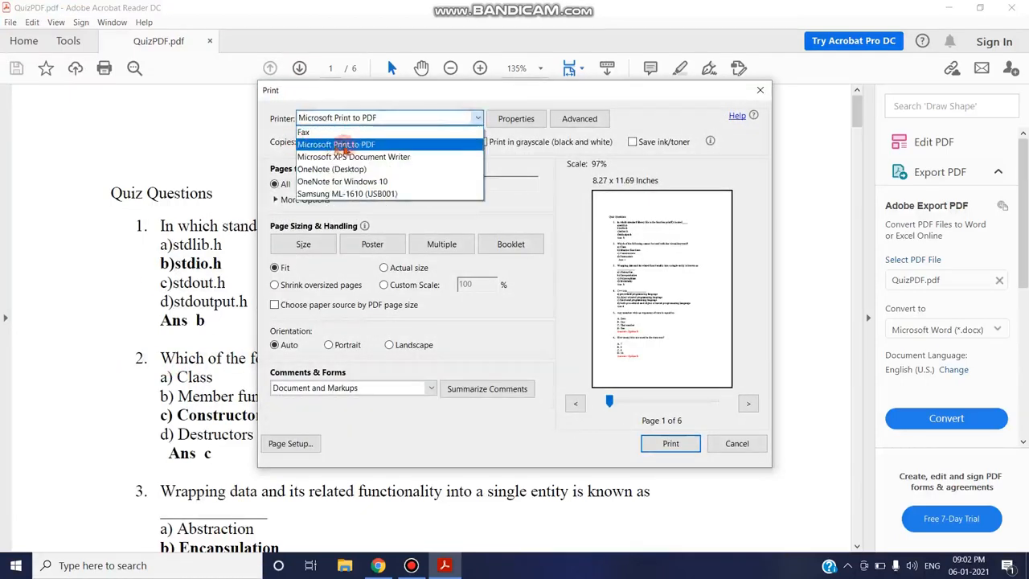
left_click(336, 144)
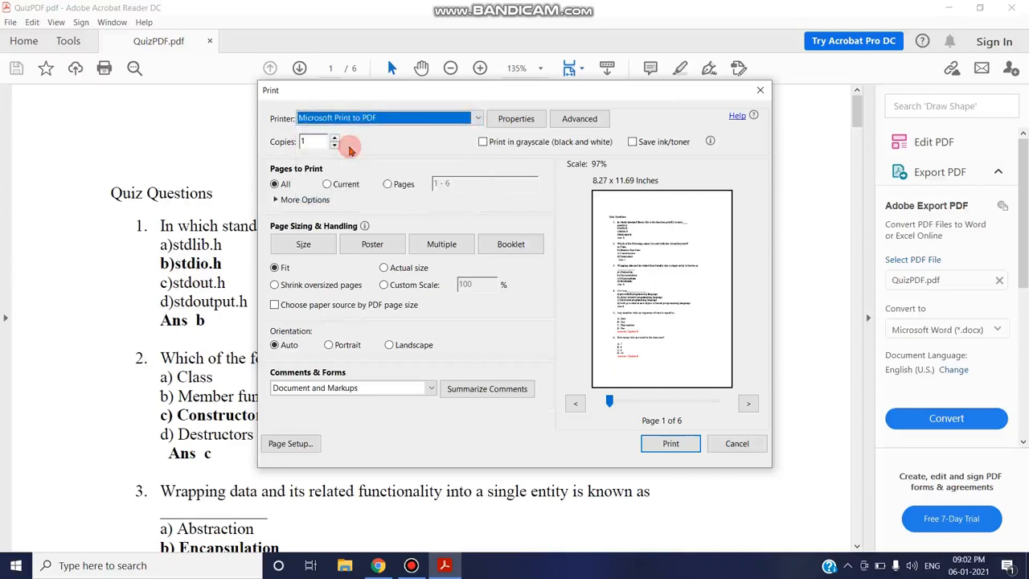
mouse_move(302, 169)
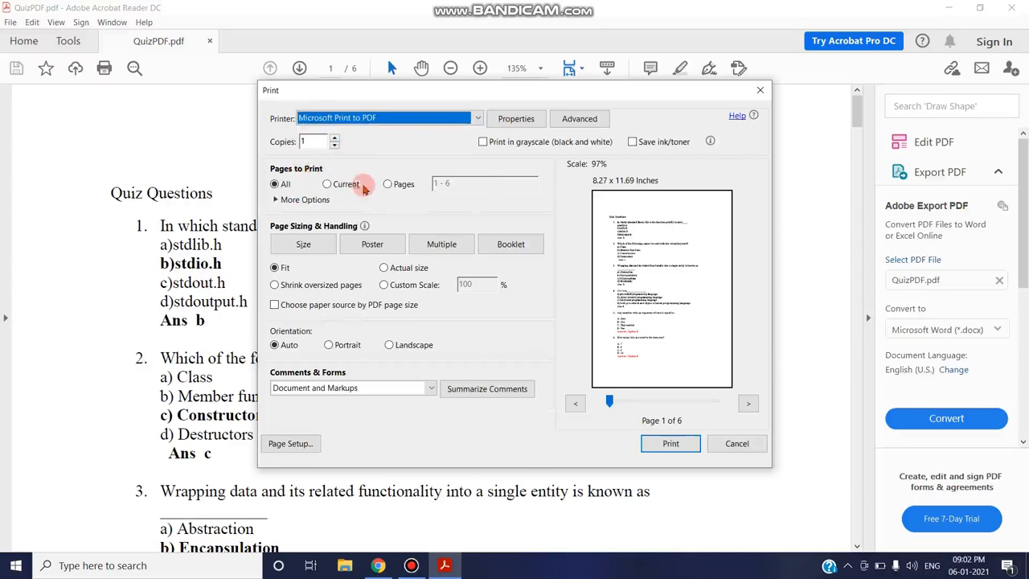
left_click(275, 183)
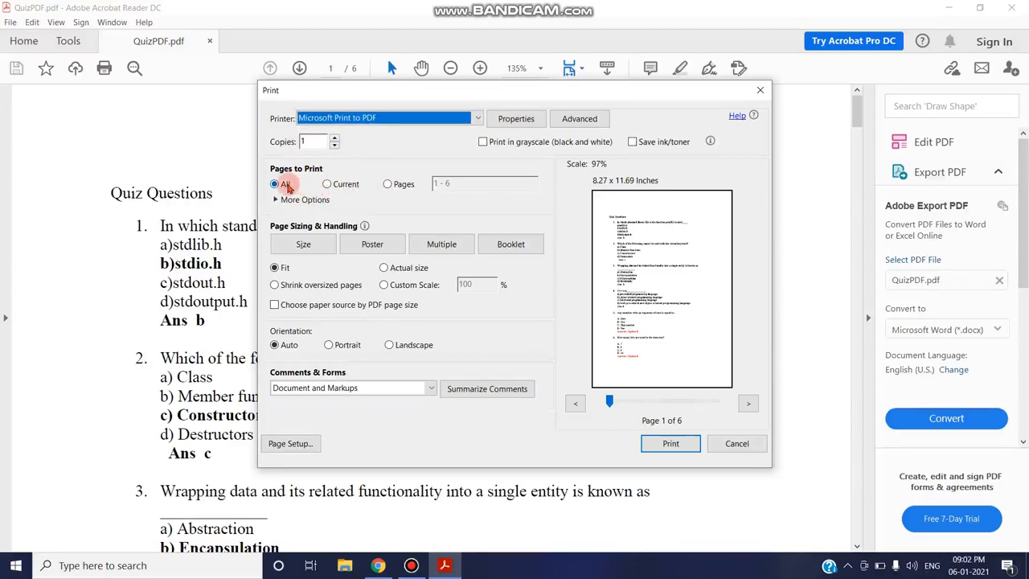
Switch the print range from current page to a custom Pages range and edit the range box
left_click(328, 183)
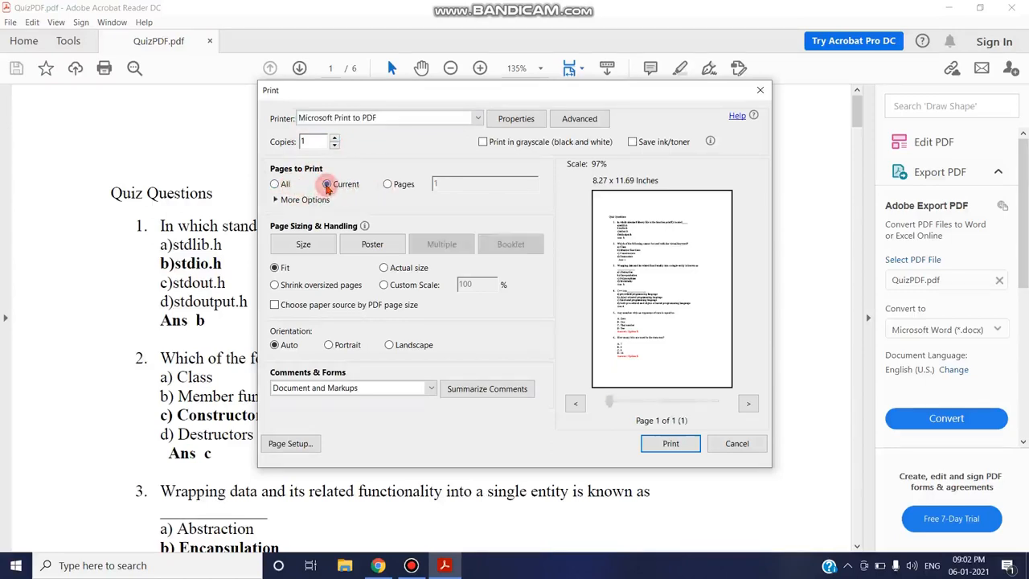
left_click(388, 183)
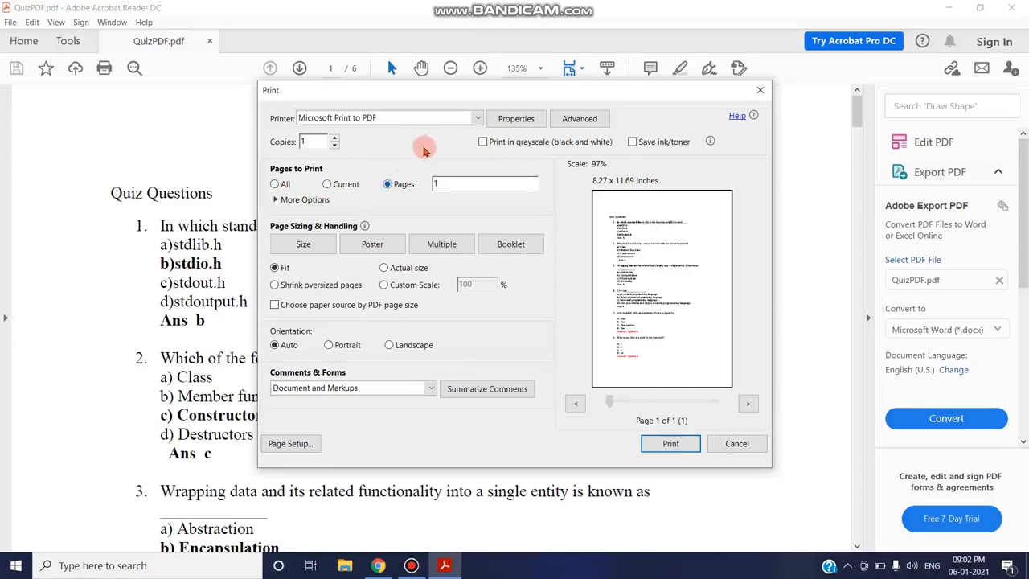
left_click(328, 183)
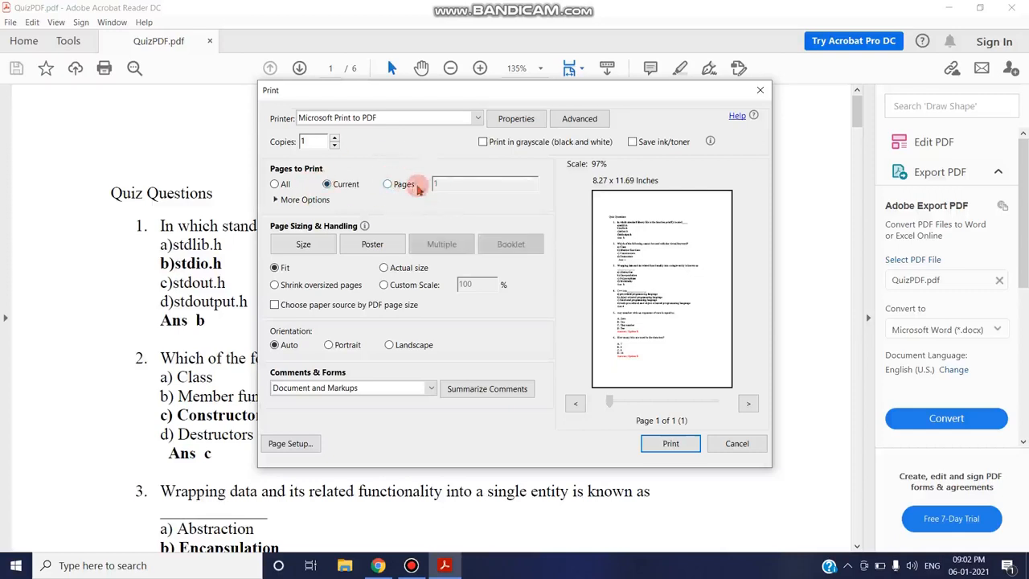
left_click(387, 183)
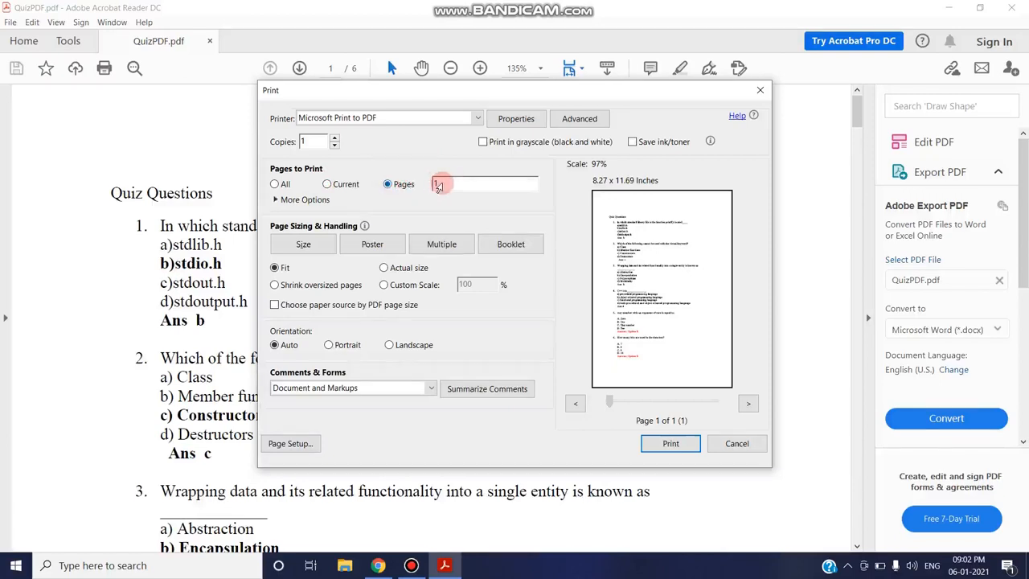
left_click(472, 183)
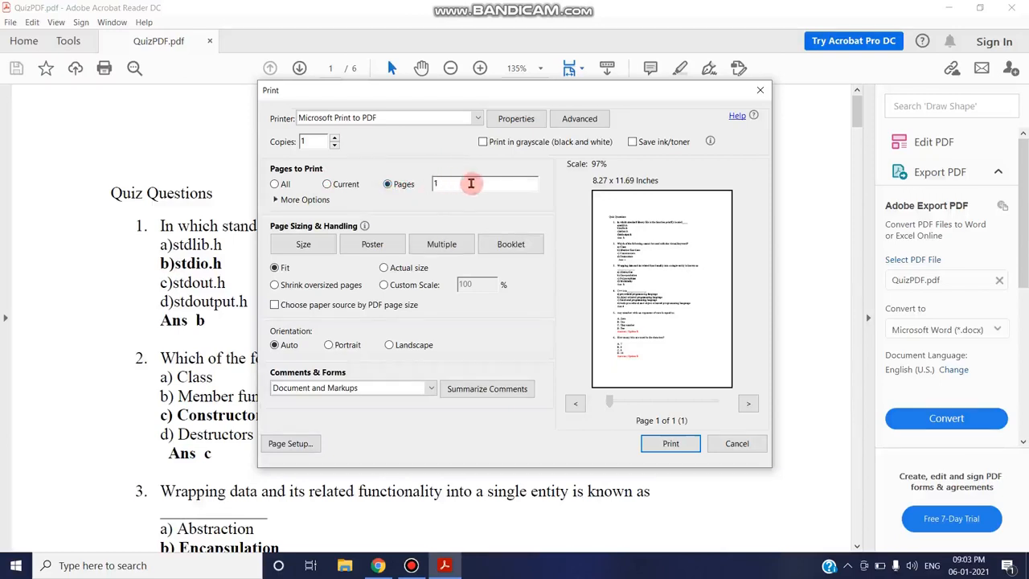
Enter the custom page range so only pages 1, 3 and 6 will print
type("-4")
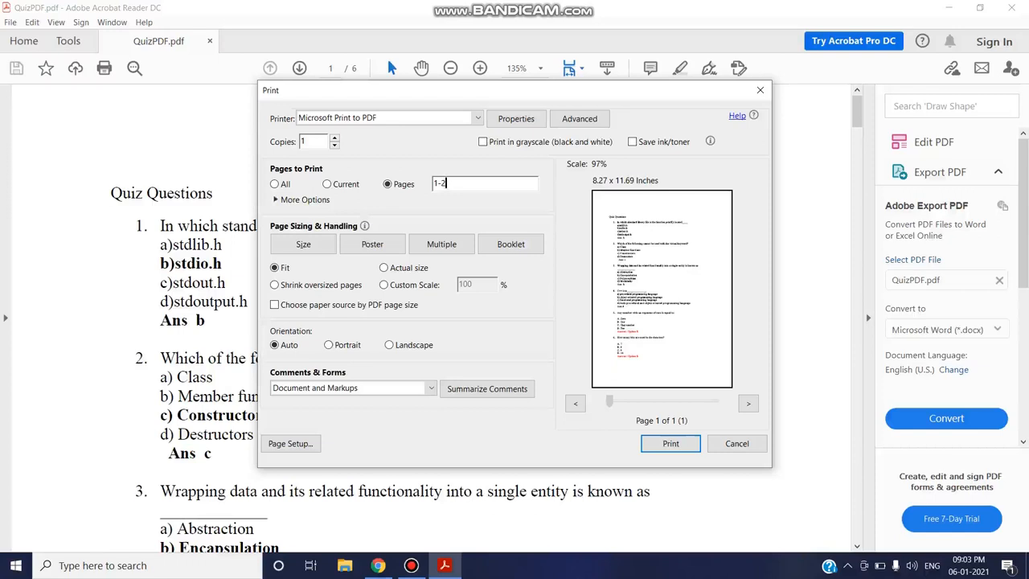
key("Backspace")
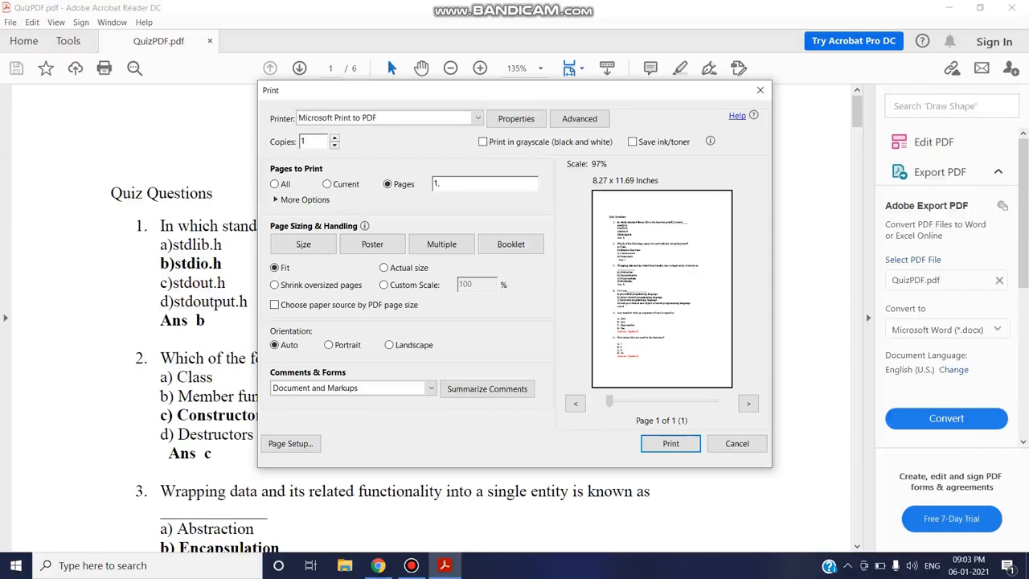
type(",3,5")
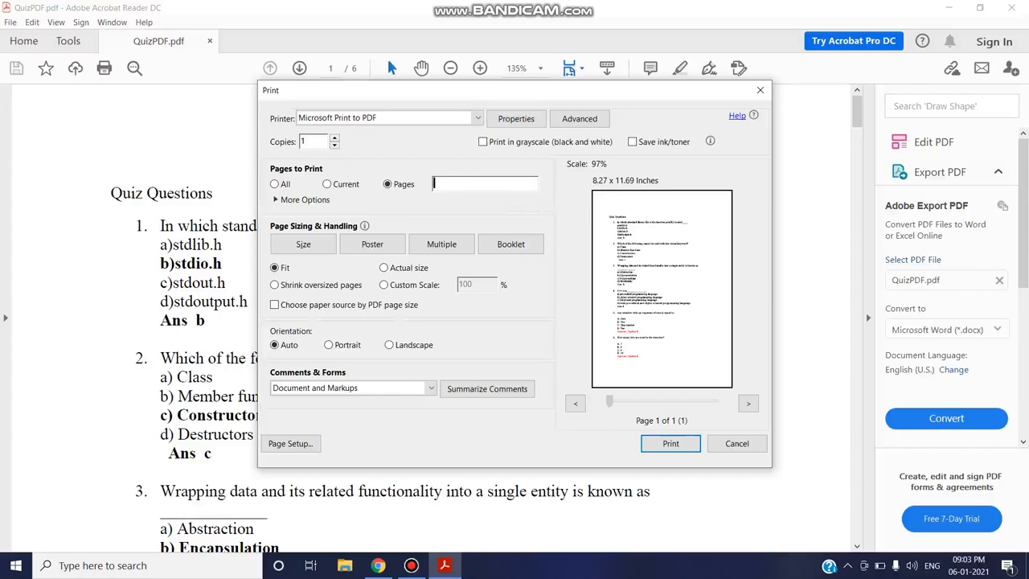
type("2")
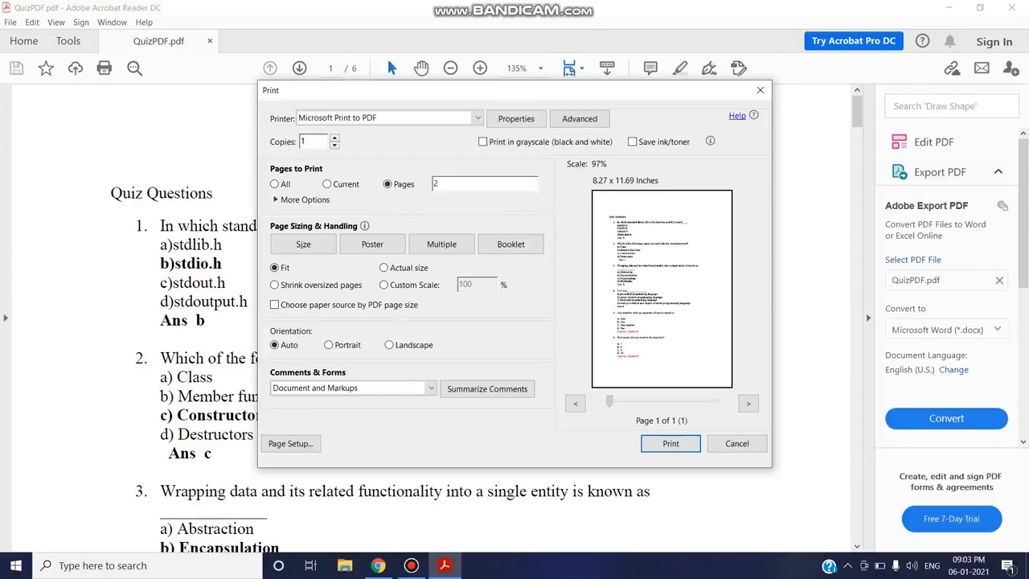
type("-4")
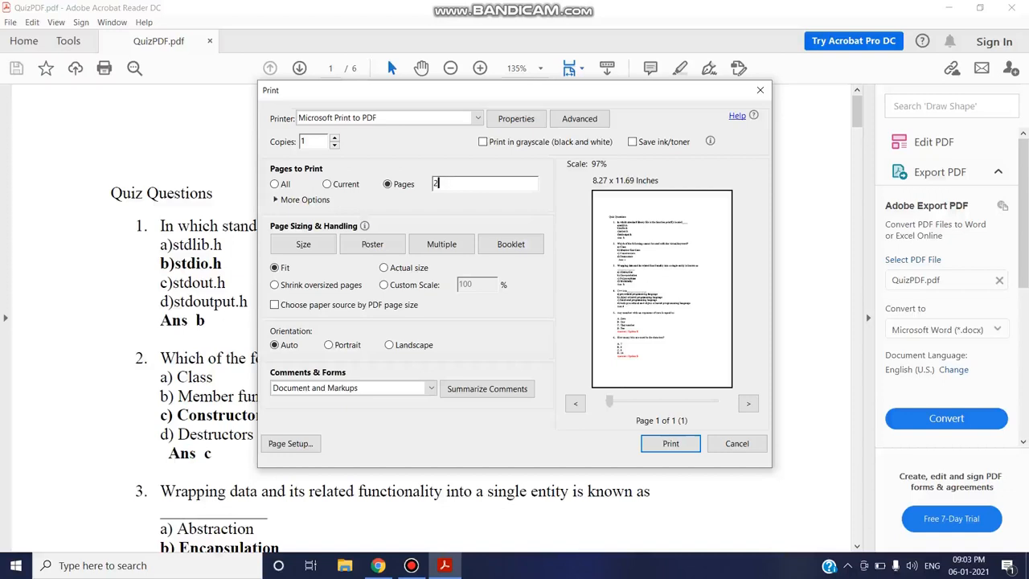
type("1,3")
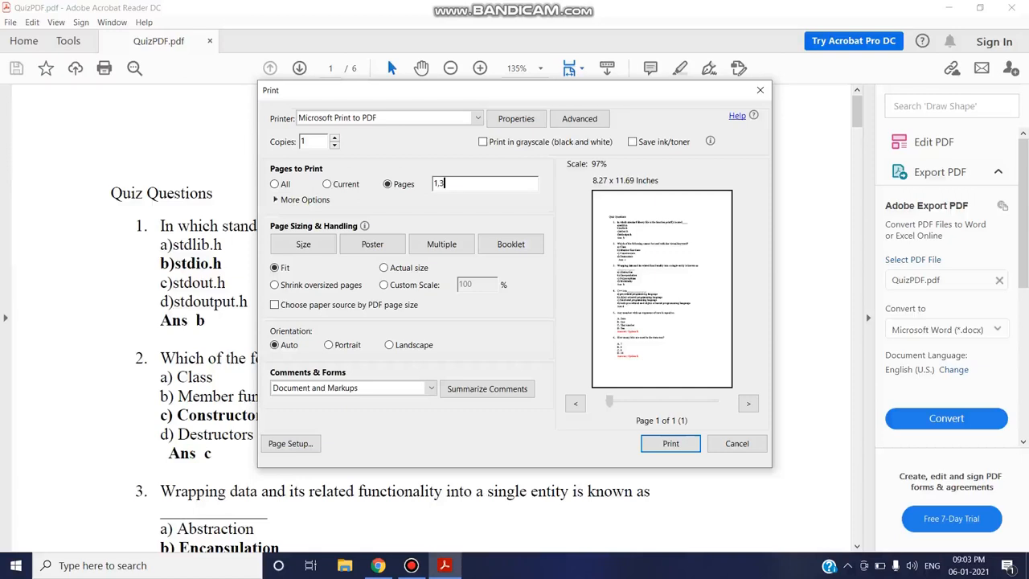
type("6")
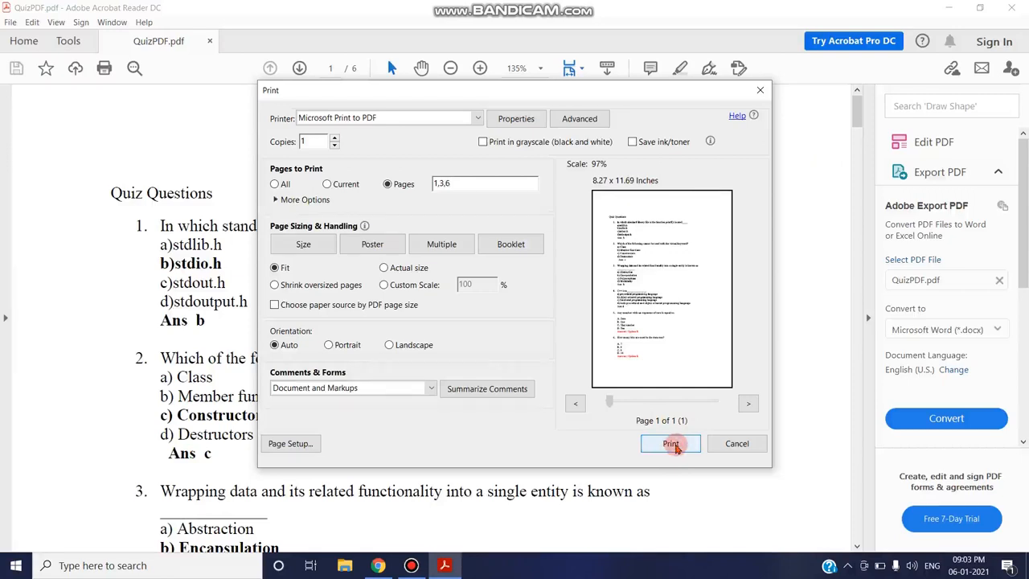
Print the chosen pages to a new PDF named Extractpagepdf saved on the Desktop
left_click(483, 183)
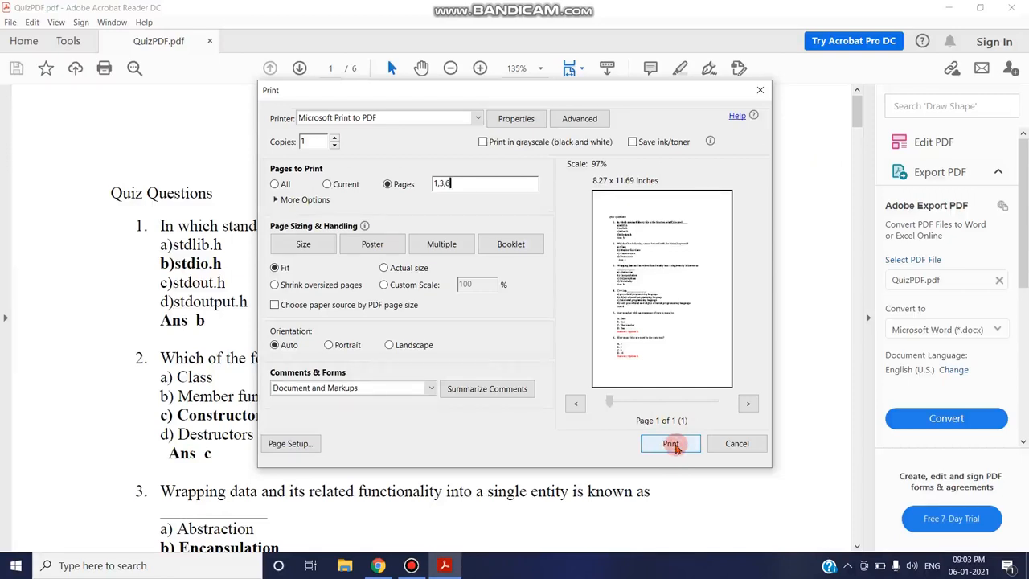
left_click(670, 444)
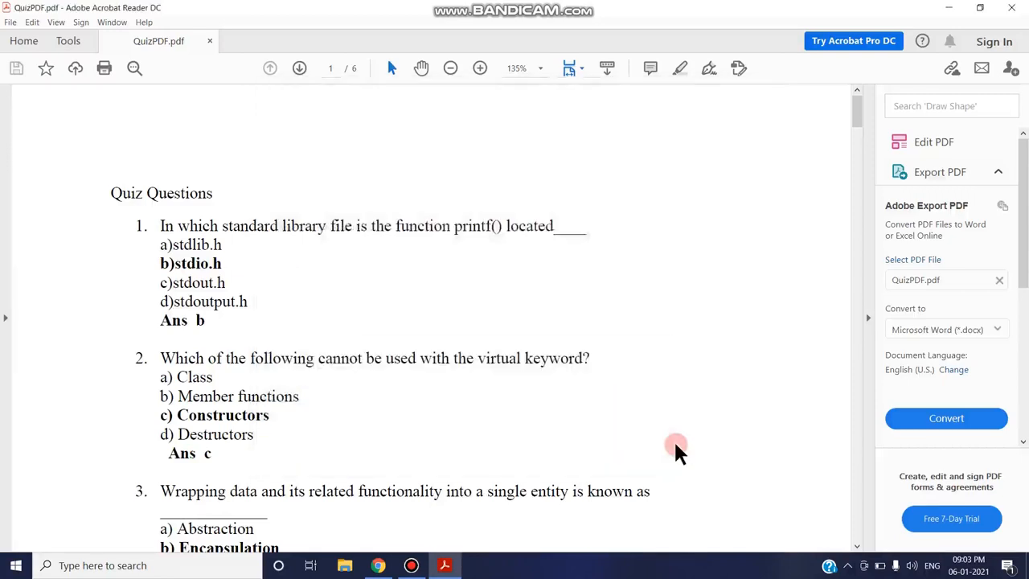
left_click(103, 68)
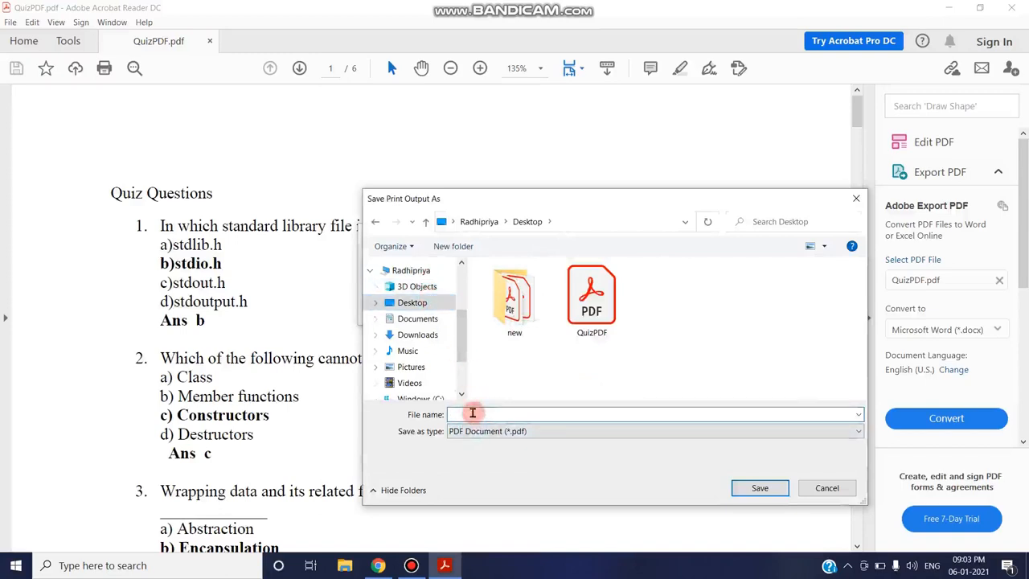
type("Extract")
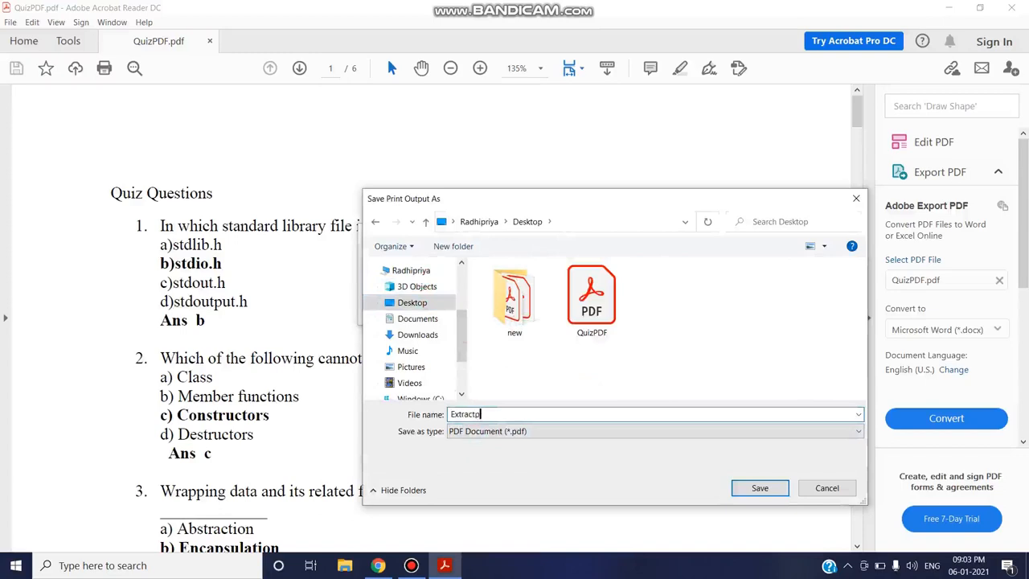
type("pagepdf")
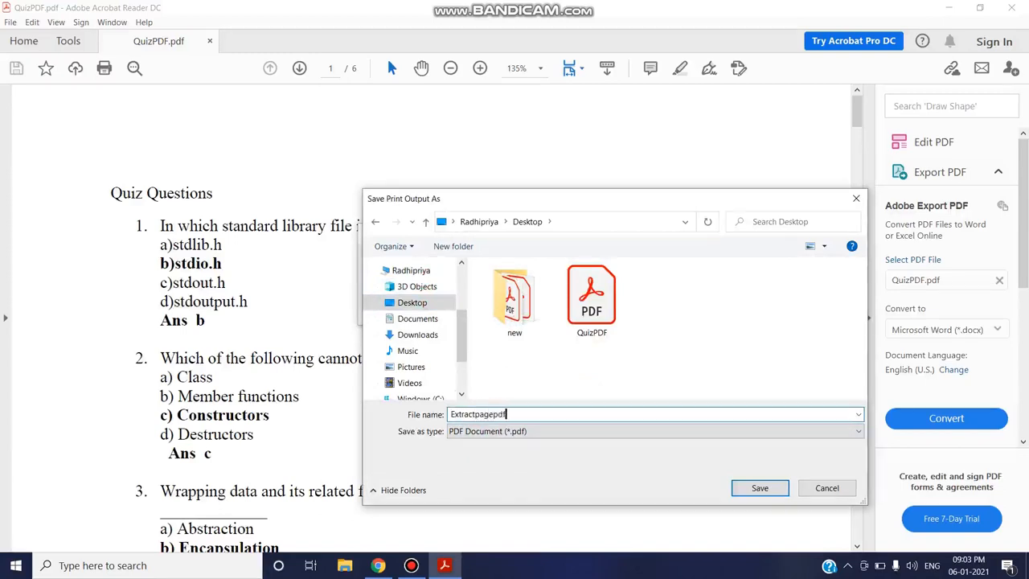
left_click(758, 488)
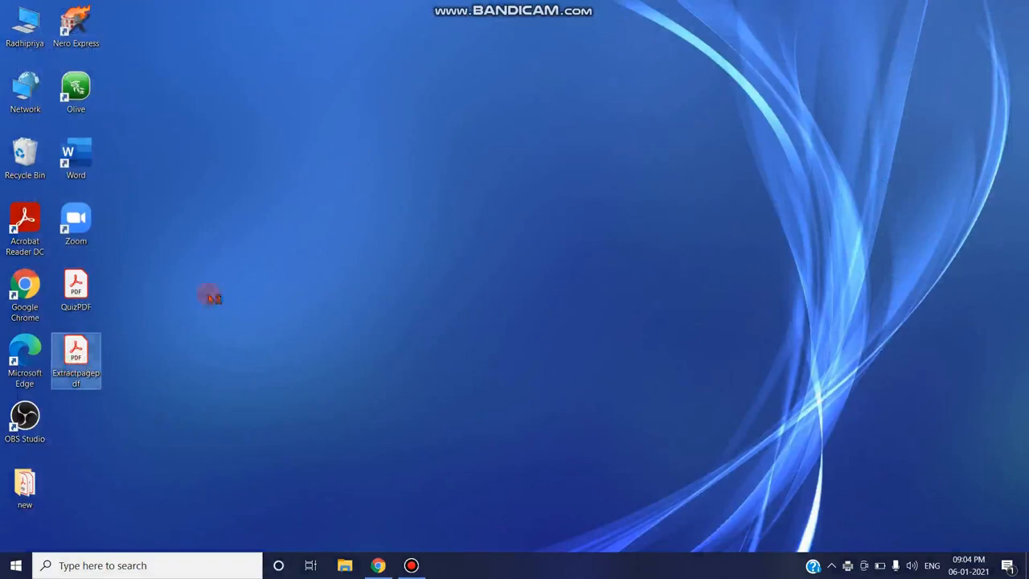
Open Extractpagepdf from the desktop, scroll through its three quiz pages and return to page 1
double_click(76, 360)
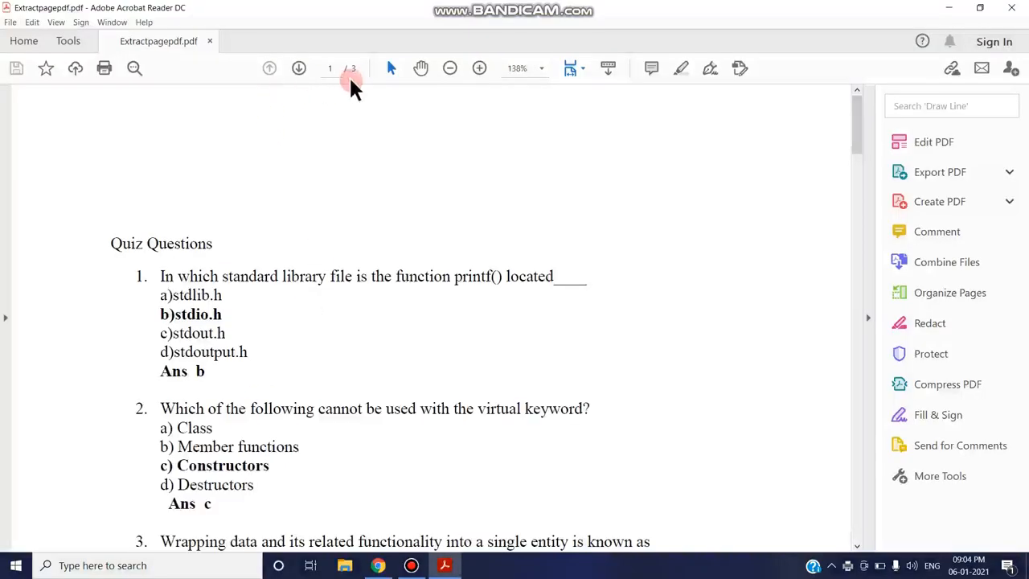
scroll("down", 3)
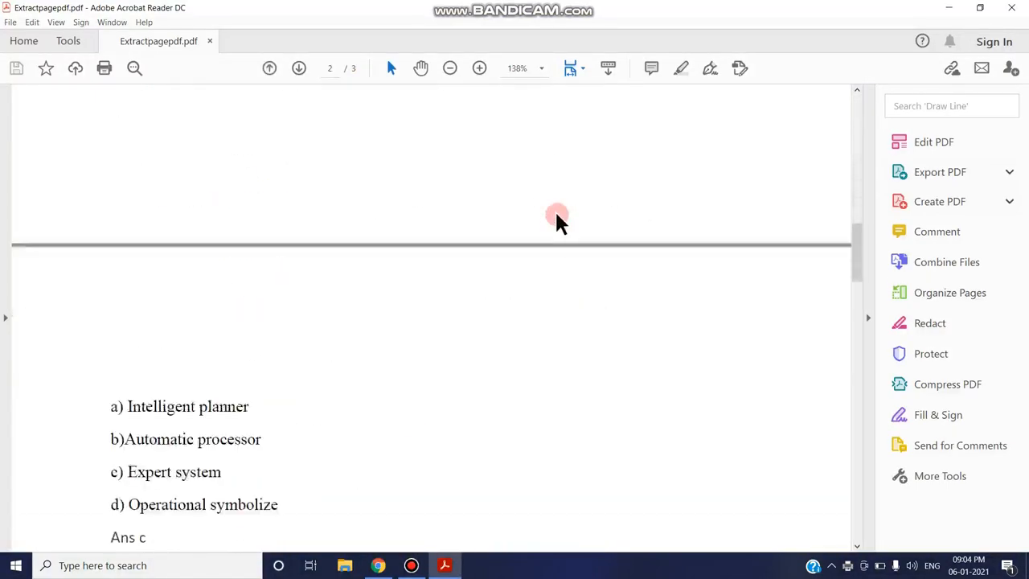
scroll("down", 3)
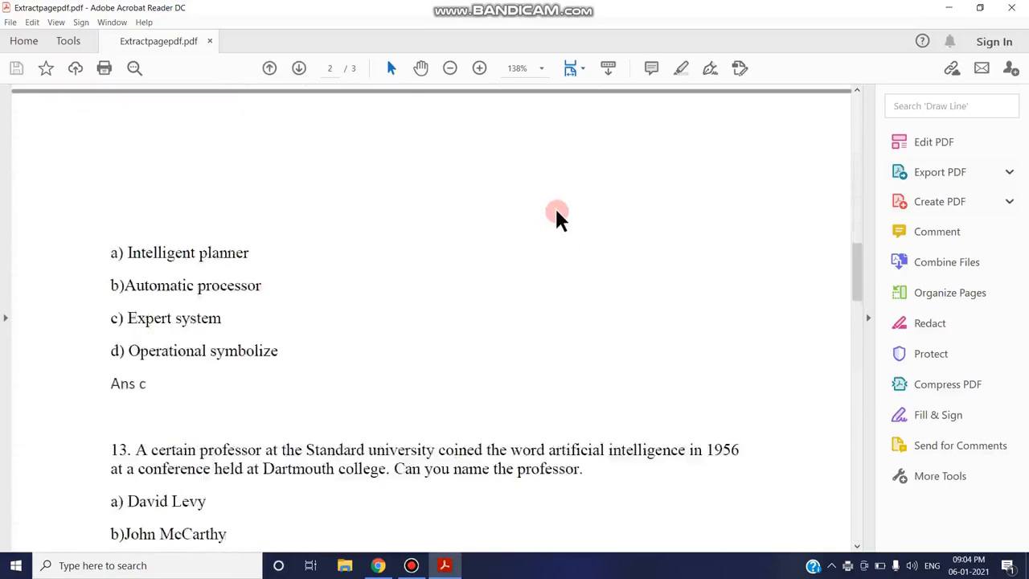
left_click(270, 67)
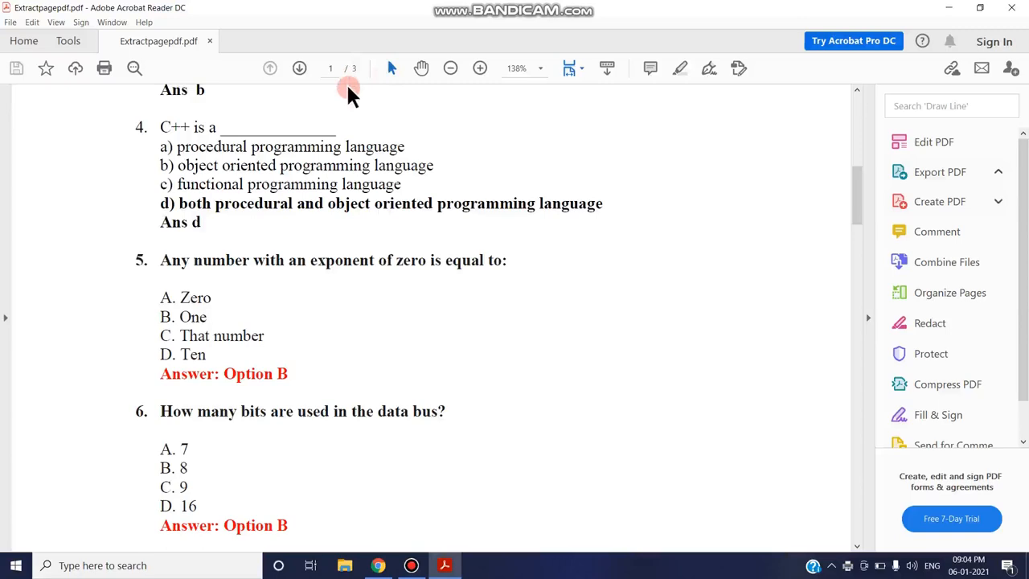
left_click(939, 171)
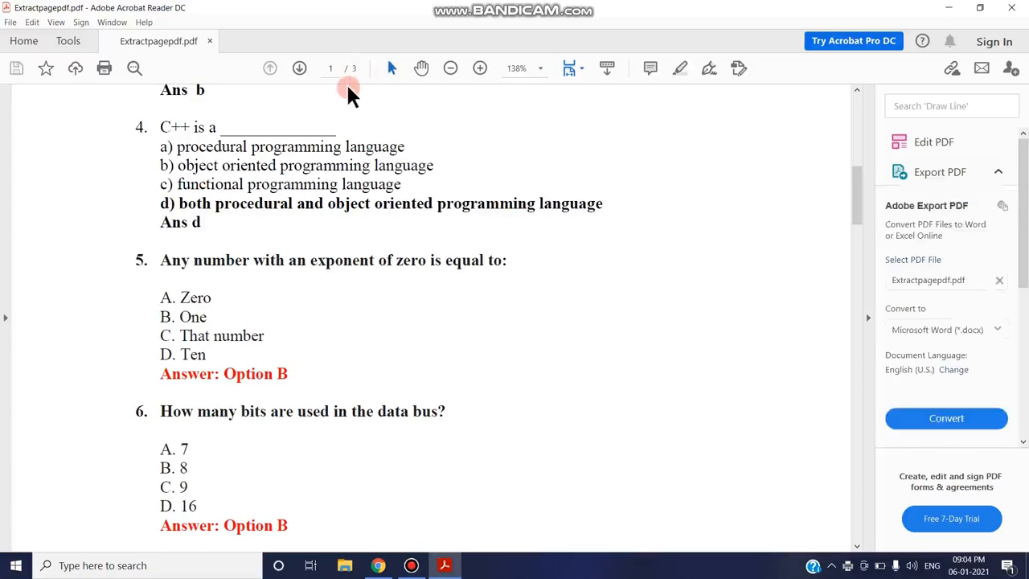